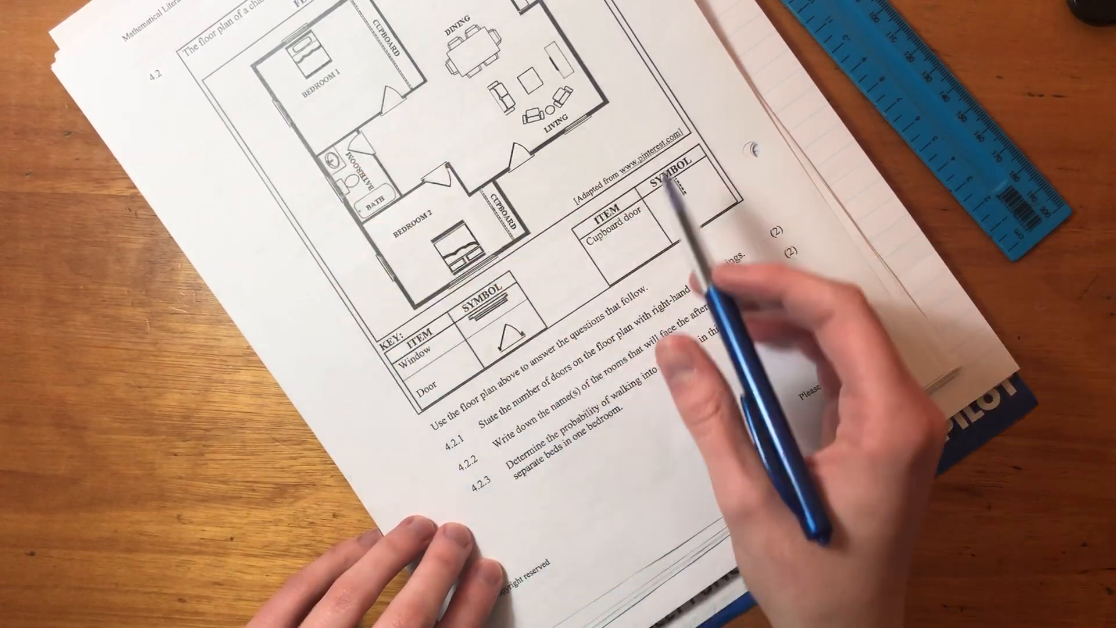
mouse_move(498, 213)
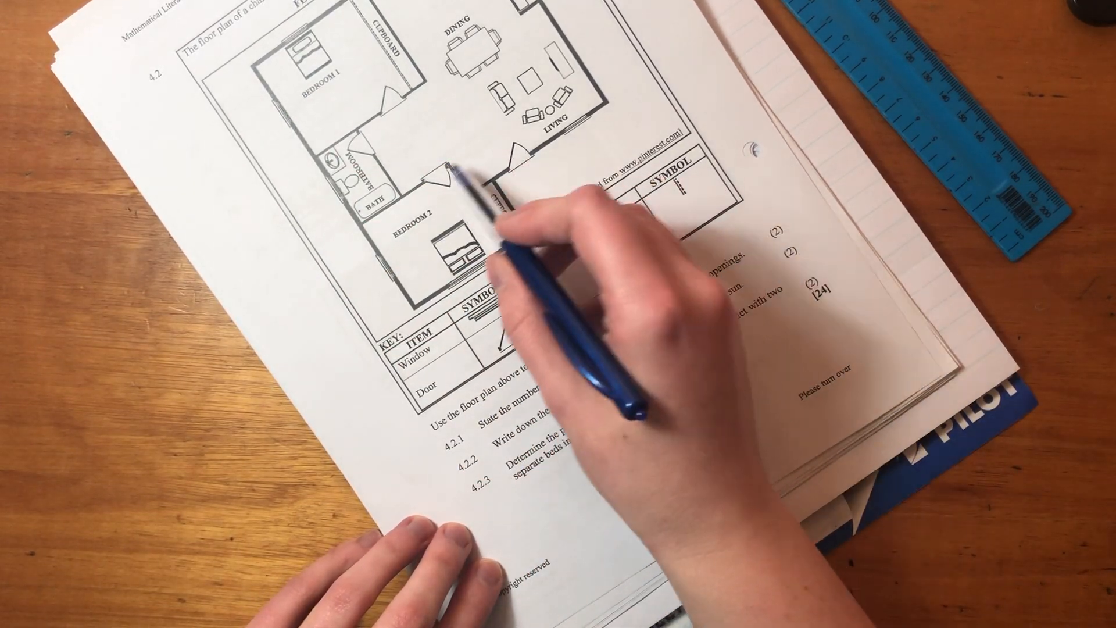